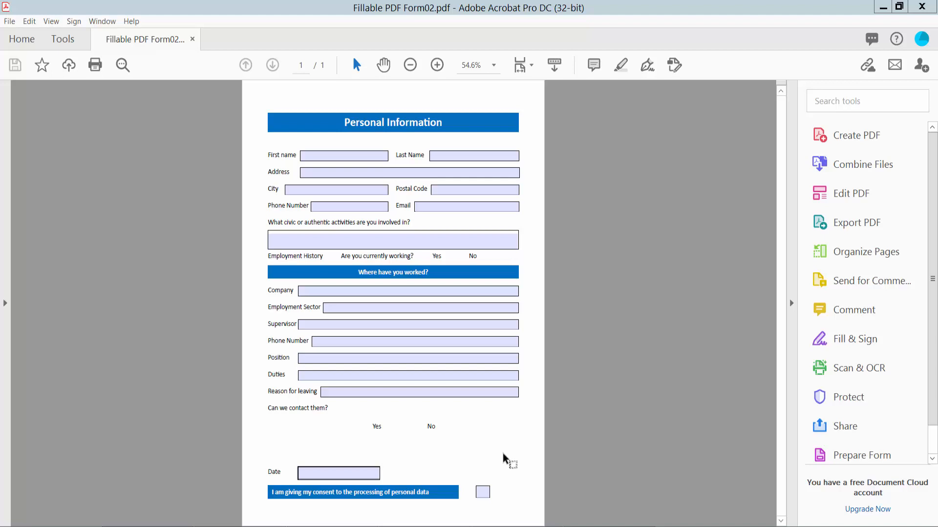
{"action": "mouse_move", "coordinate": [520, 416]}
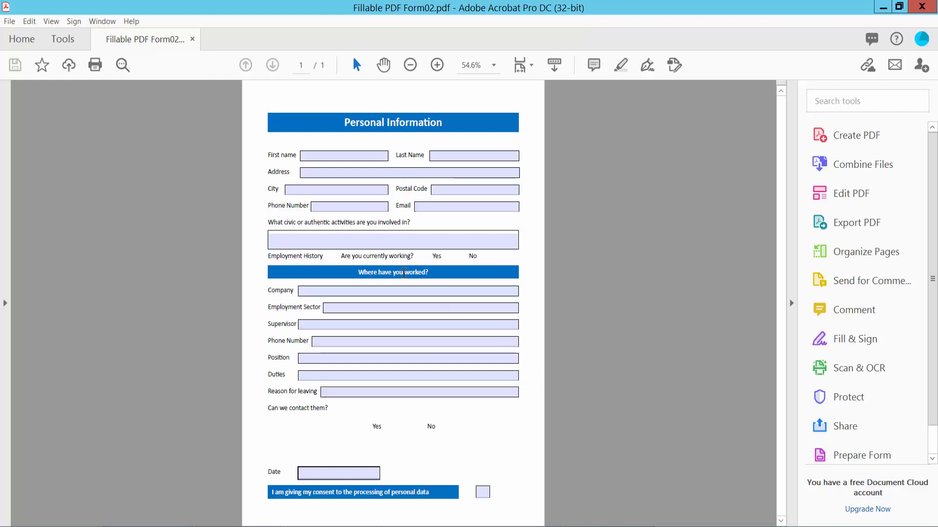
{"action": "mouse_move", "coordinate": [373, 356]}
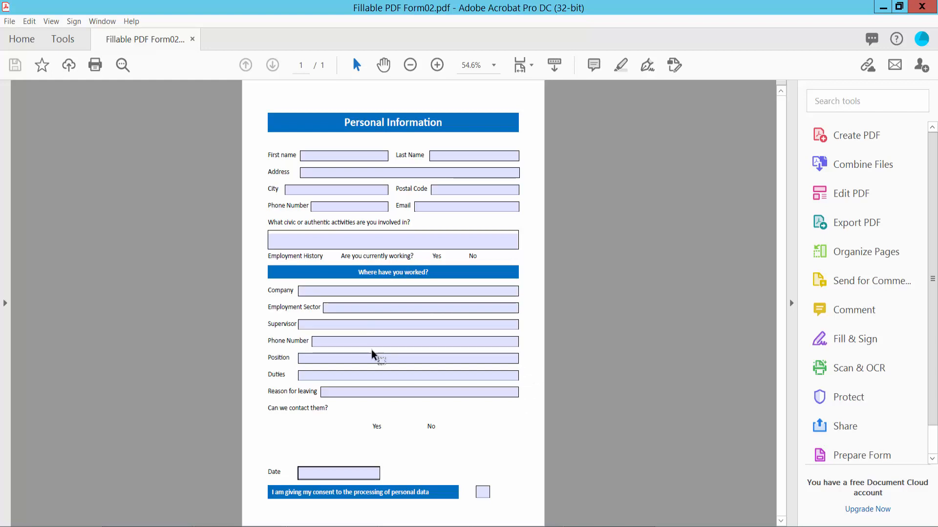
Step: Enter sample text 'sdgws' in First name and 'sd' in Last name to test the fields
{"action": "type", "text": "sdgws"}
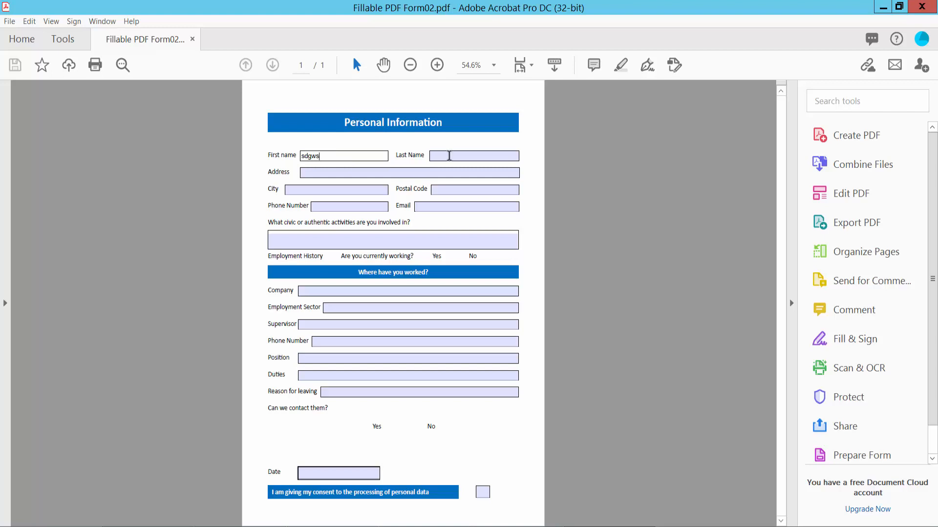
{"action": "type", "text": "sdf"}
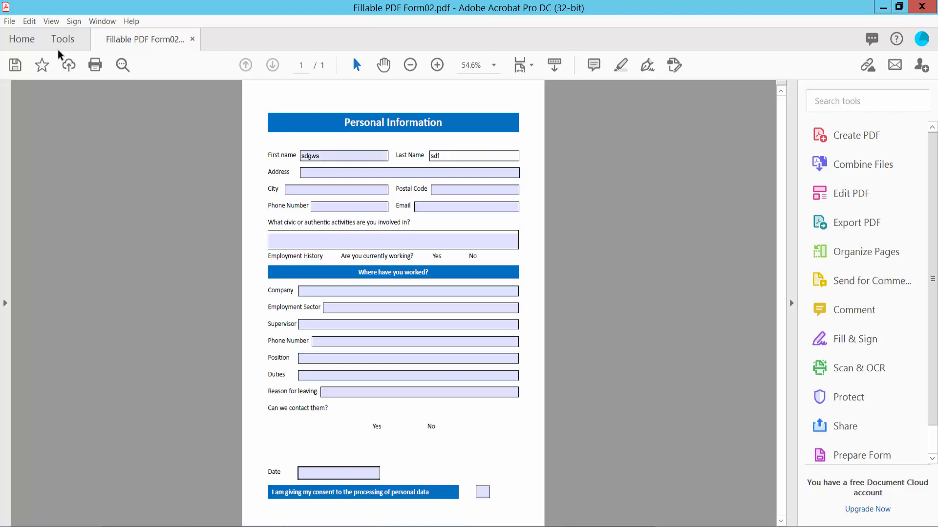
Step: Enter Prepare Form editing mode from the Tools collection, listing the existing fields
{"action": "left_click", "coordinate": [63, 39]}
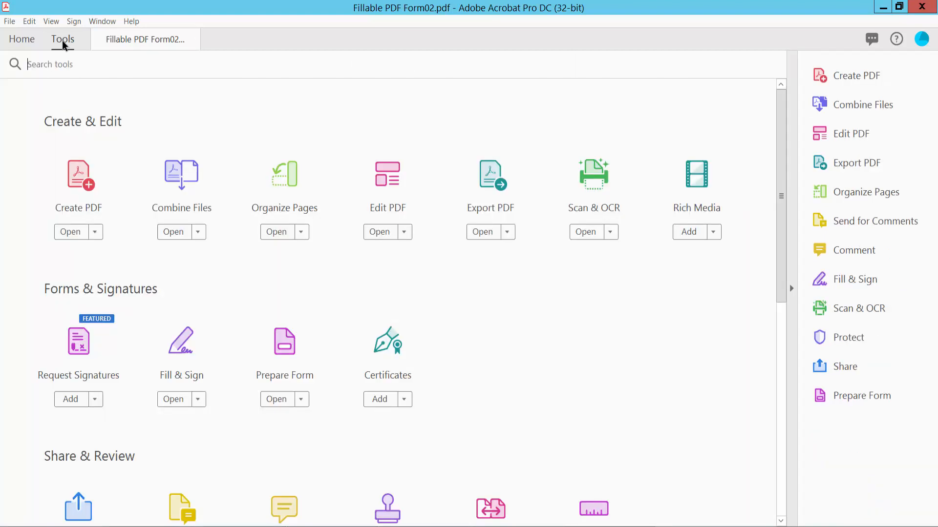
{"action": "scroll", "scroll_direction": "down", "scroll_amount": 3}
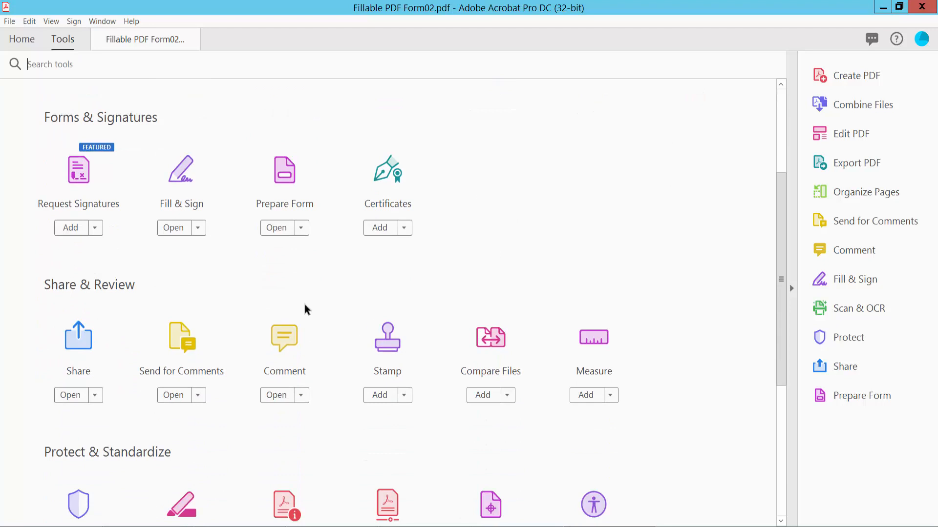
{"action": "mouse_move", "coordinate": [279, 192]}
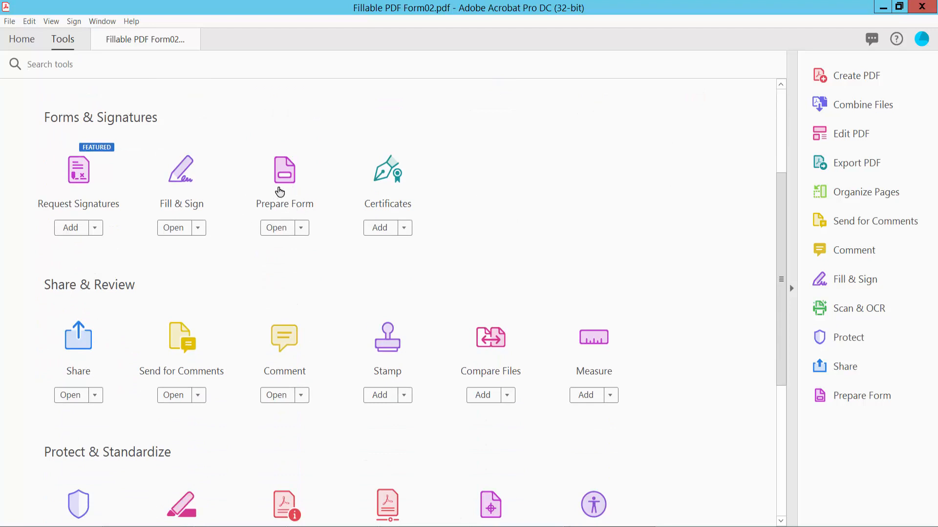
{"action": "left_click", "coordinate": [275, 228]}
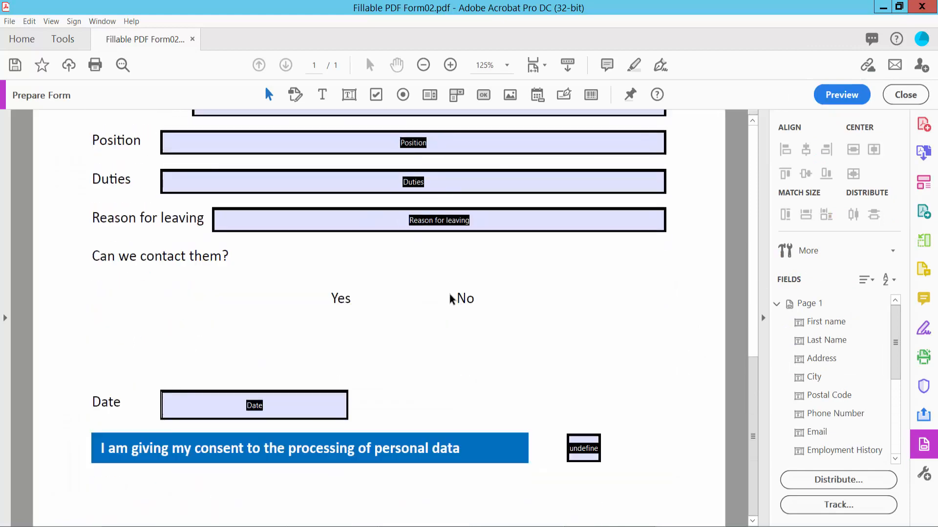
Step: Place a Group1 radio button beside Yes and draw a second one beside No
{"action": "left_click", "coordinate": [403, 95]}
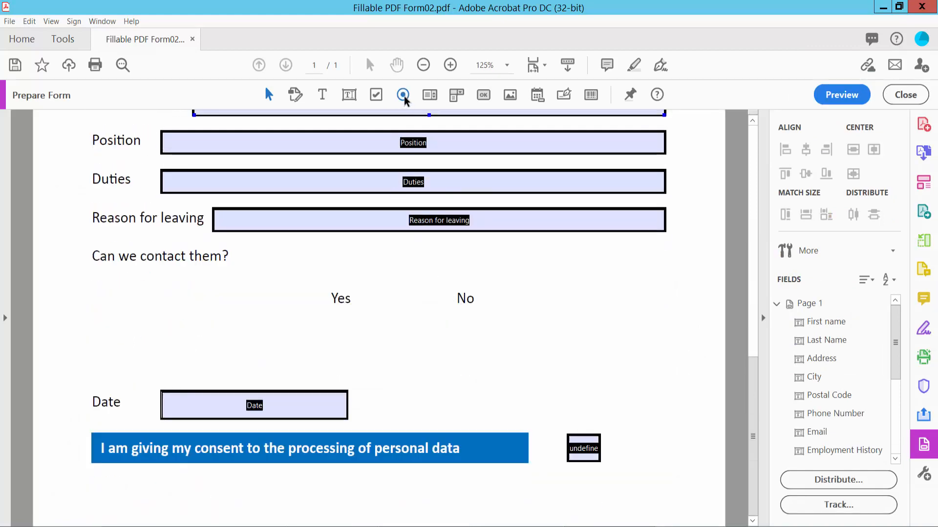
{"action": "mouse_move", "coordinate": [402, 95]}
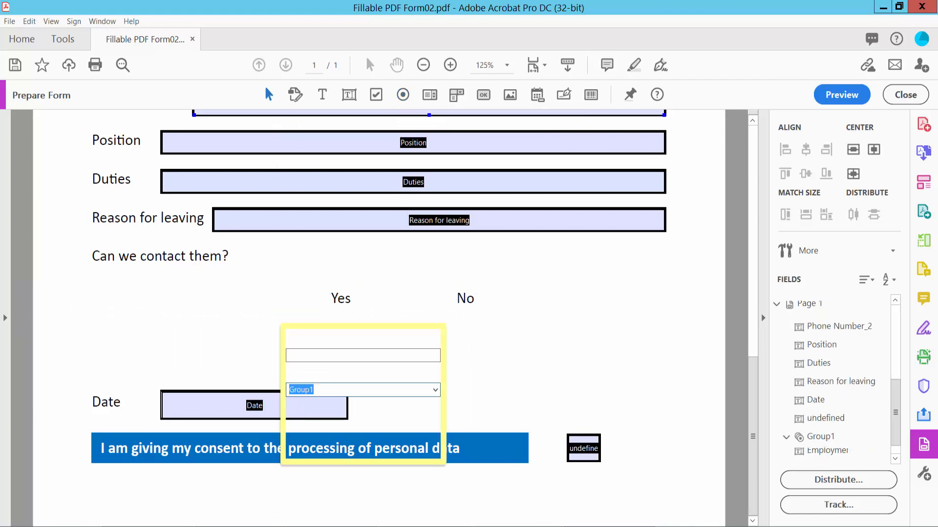
{"action": "left_click", "coordinate": [296, 303]}
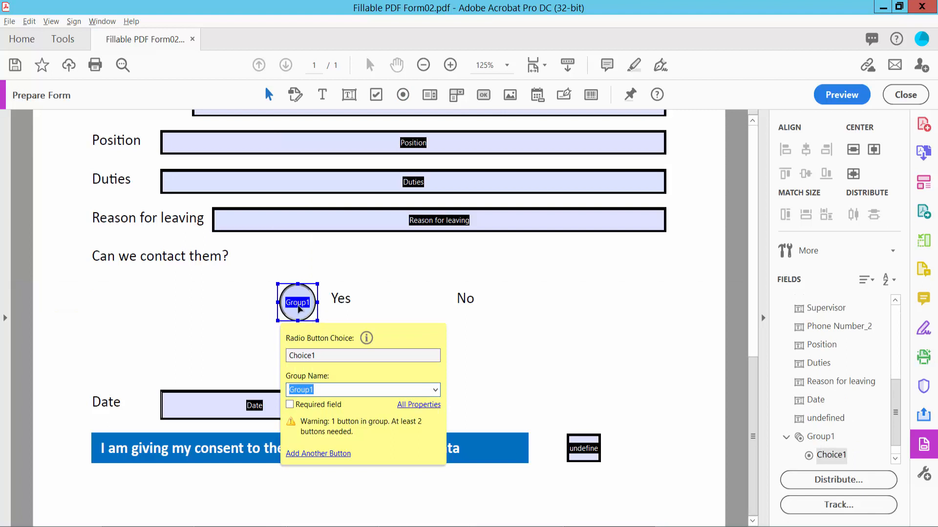
{"action": "left_click", "coordinate": [430, 302]}
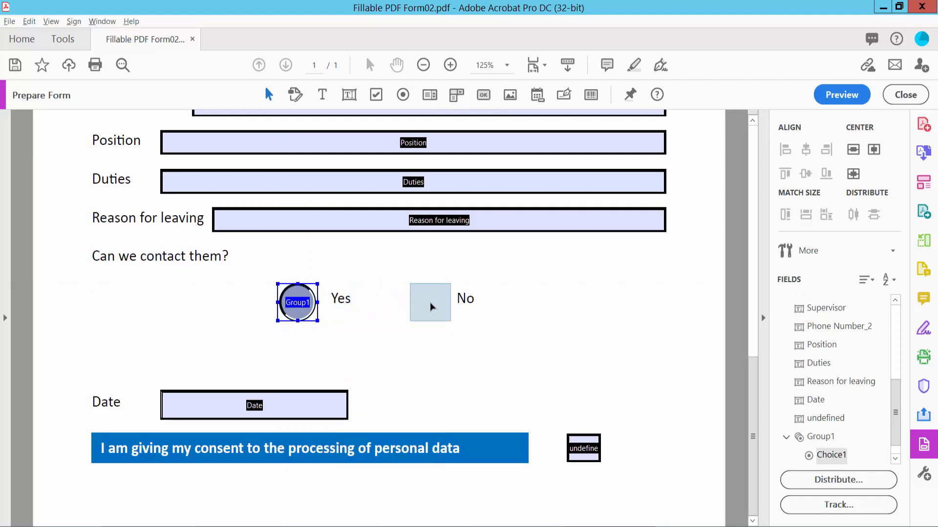
{"action": "left_click_drag", "start_coordinate": [297, 302], "coordinate": [429, 303]}
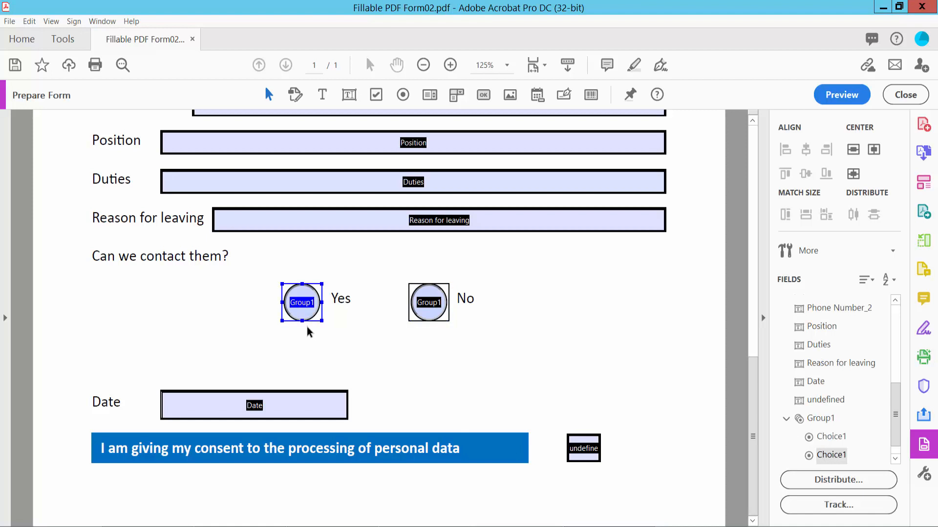
Step: Style the Yes button with a solid pink border and choose a check mark colour in Appearance
{"action": "right_click", "coordinate": [301, 302]}
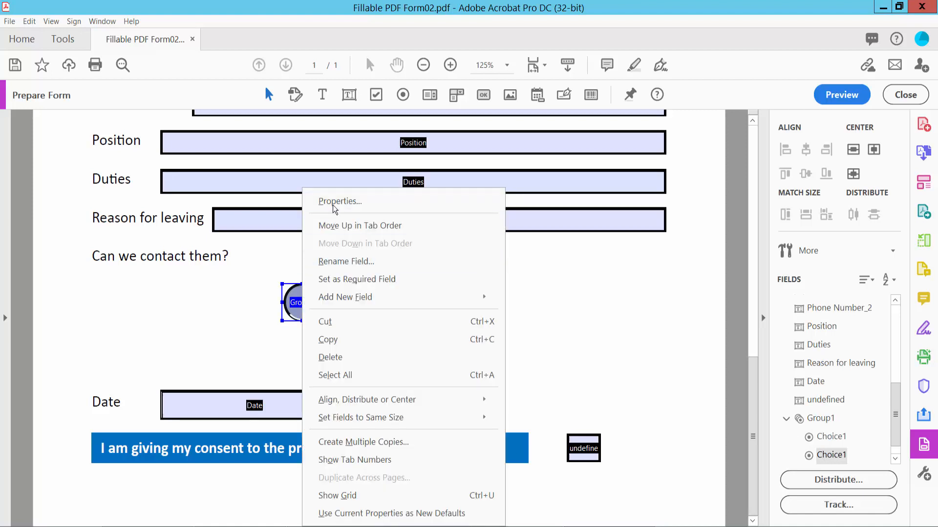
{"action": "left_click", "coordinate": [334, 207]}
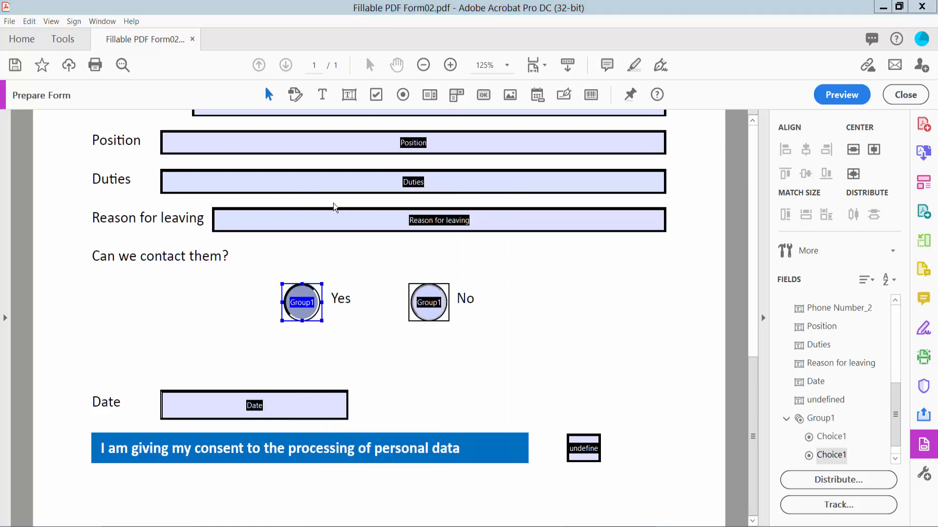
{"action": "double_click", "coordinate": [301, 302]}
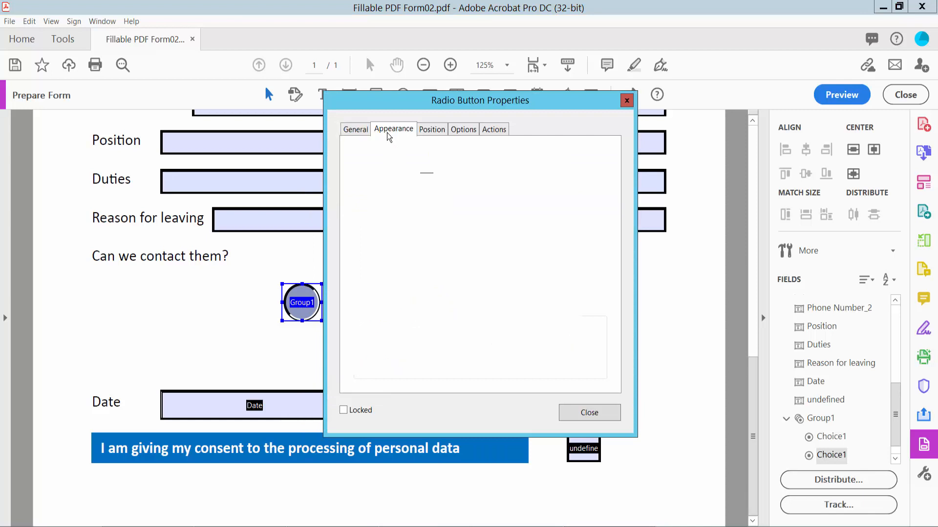
{"action": "left_click", "coordinate": [392, 129]}
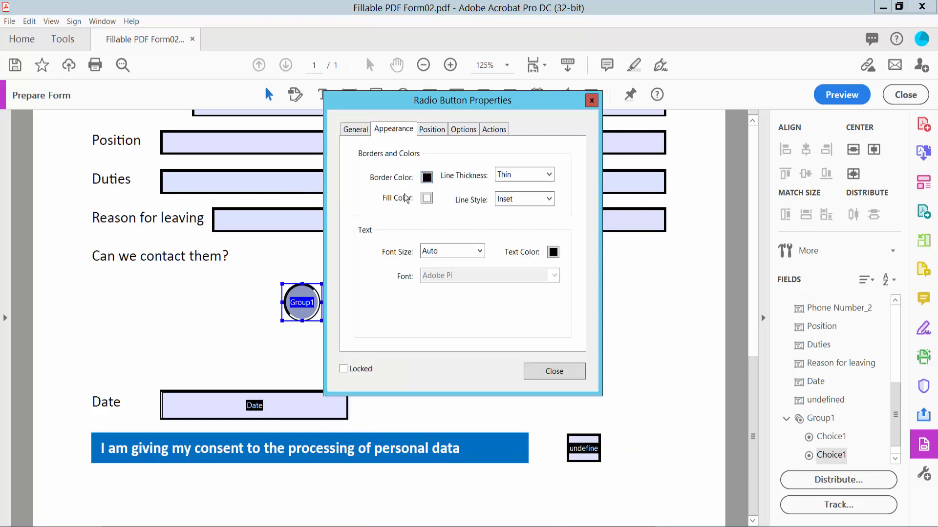
{"action": "left_click", "coordinate": [522, 199]}
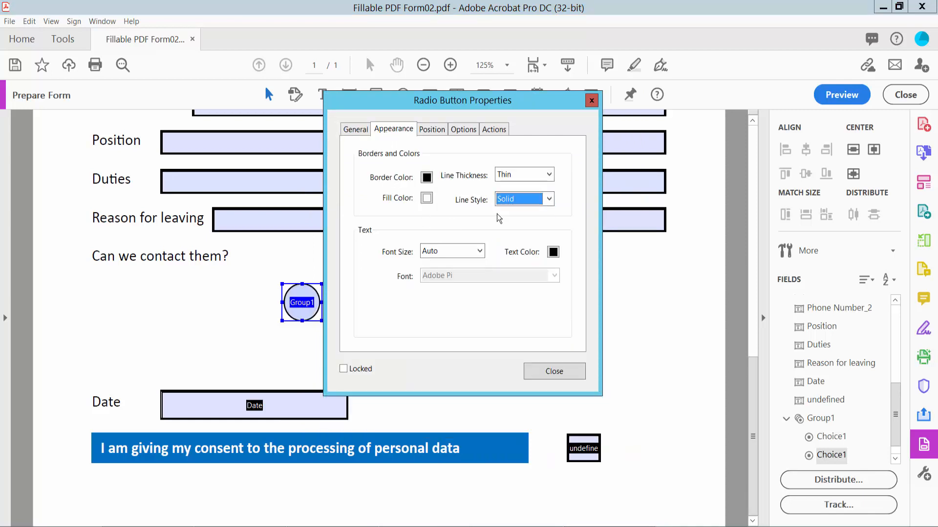
{"action": "left_click", "coordinate": [426, 197]}
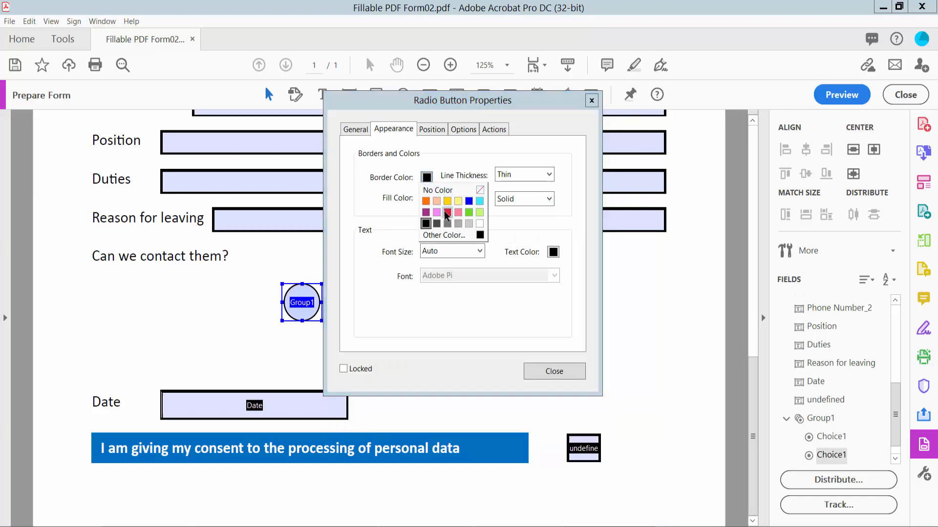
{"action": "left_click", "coordinate": [447, 212]}
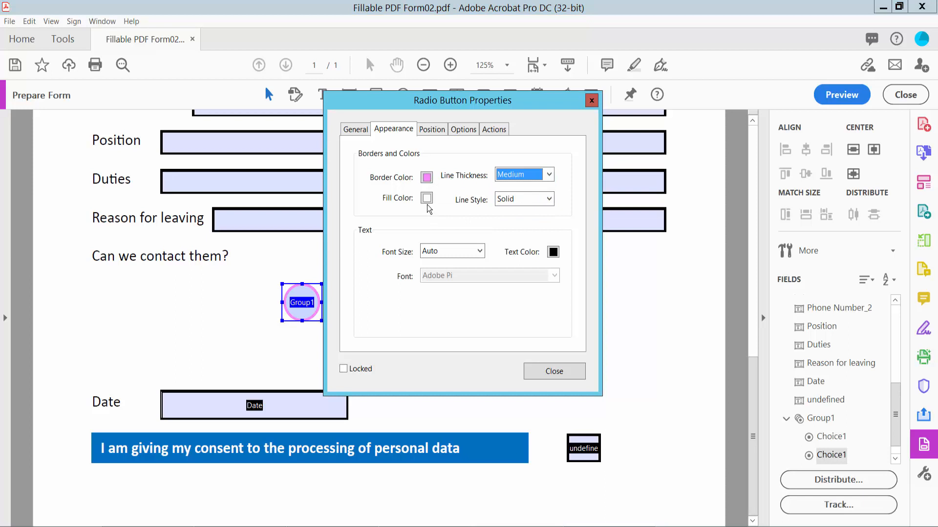
{"action": "left_click", "coordinate": [552, 252]}
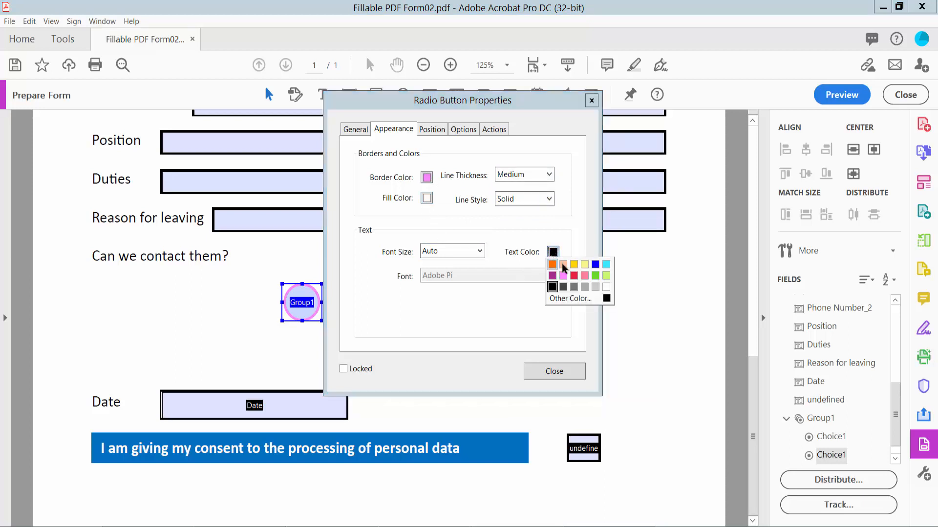
{"action": "left_click", "coordinate": [584, 276]}
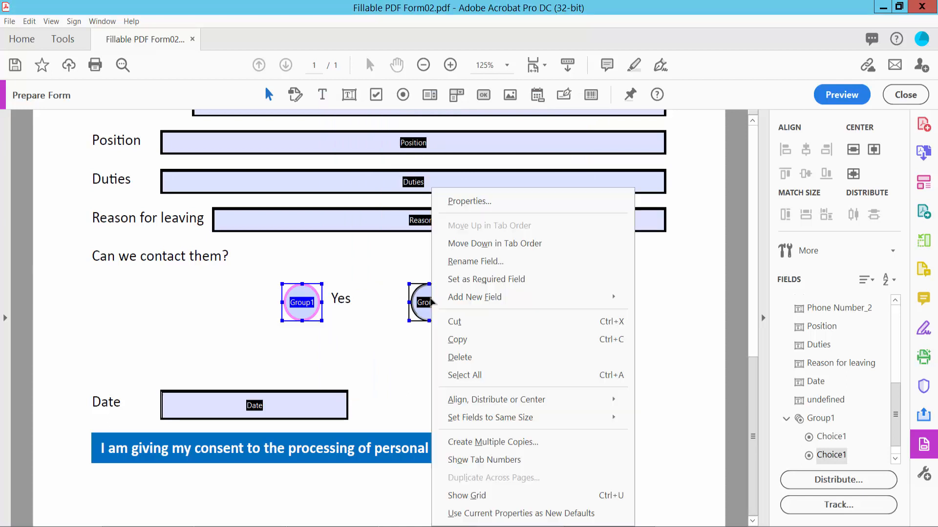
Step: Style the No button with a solid border and an orange check mark, then close its properties
{"action": "left_click", "coordinate": [468, 202]}
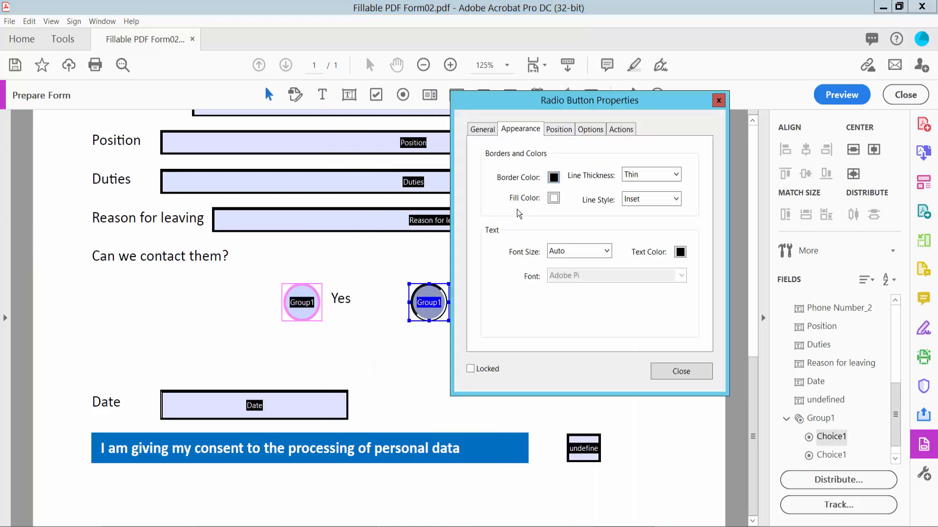
{"action": "left_click", "coordinate": [678, 199]}
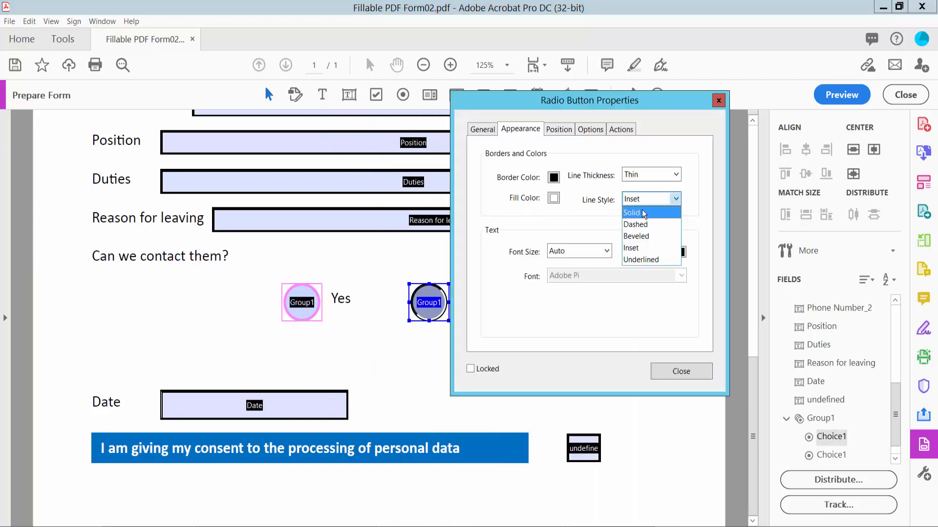
{"action": "left_click", "coordinate": [680, 252]}
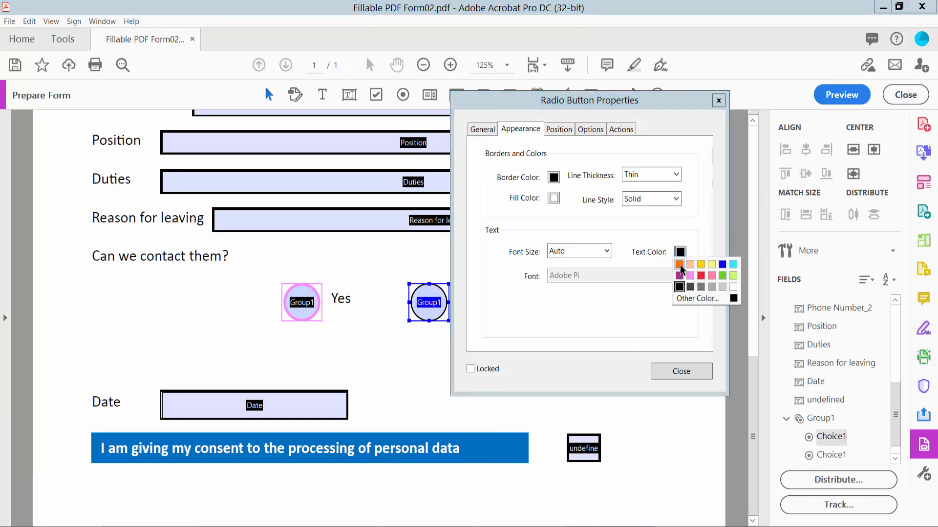
{"action": "left_click", "coordinate": [680, 263]}
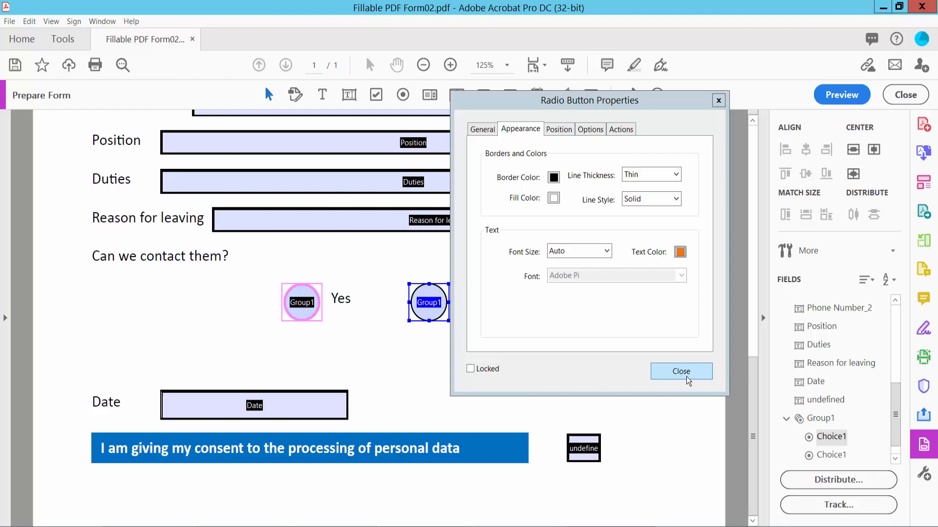
{"action": "left_click", "coordinate": [682, 371]}
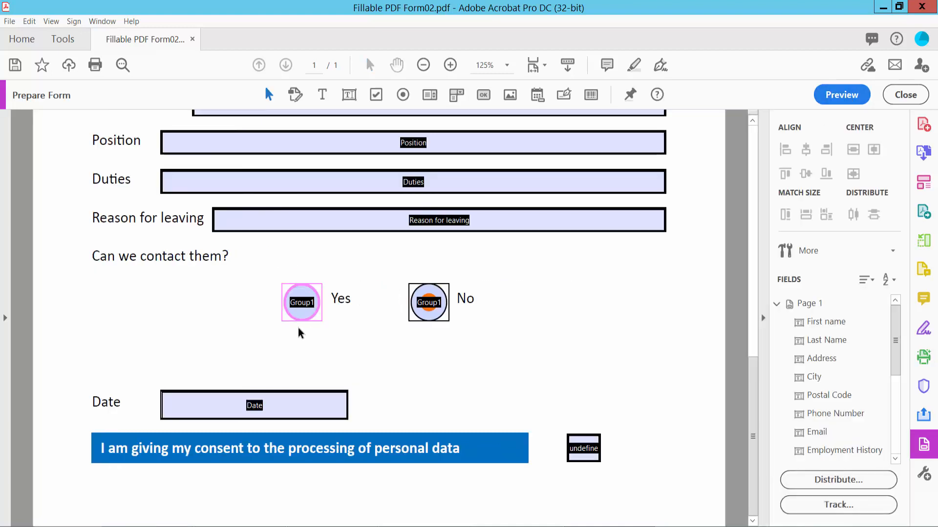
Step: Verify in Properties that the Yes and No buttons are both named Group1, then close the dialog
{"action": "right_click", "coordinate": [300, 302]}
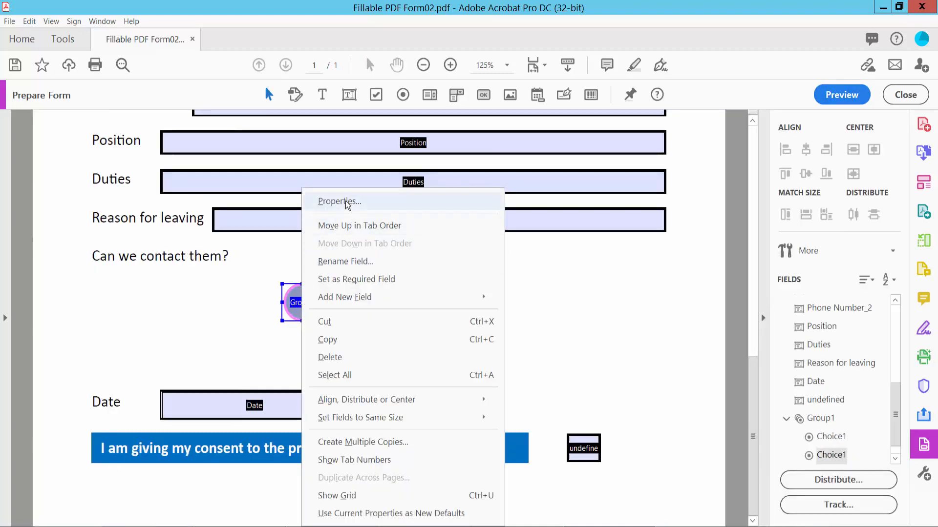
{"action": "left_click", "coordinate": [339, 201]}
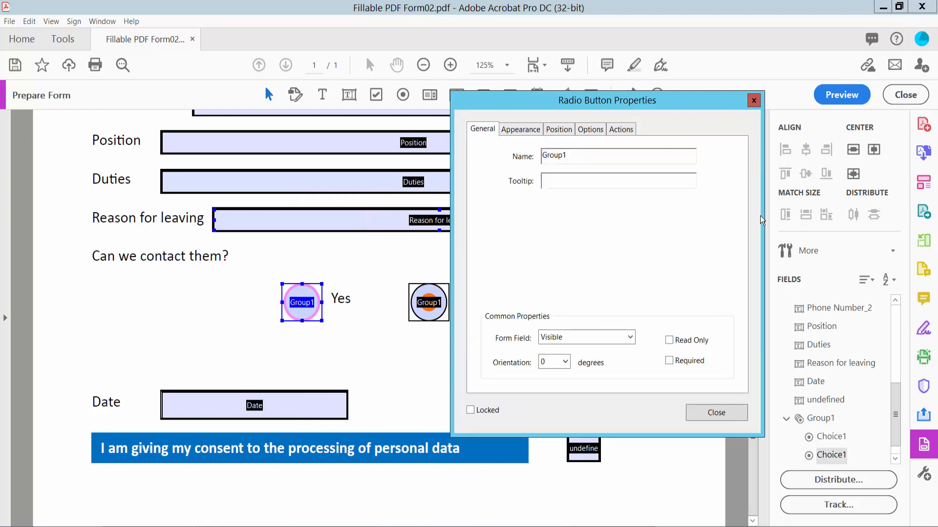
{"action": "right_click", "coordinate": [427, 303]}
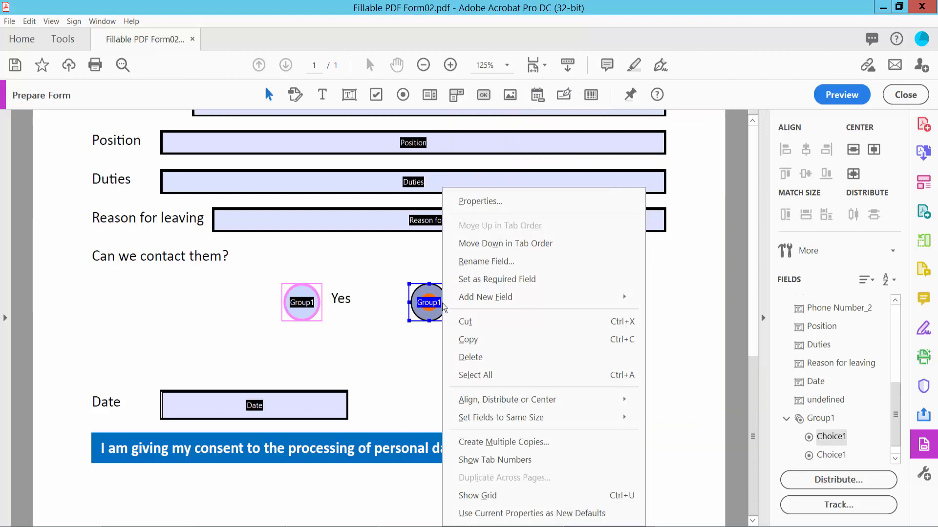
{"action": "left_click", "coordinate": [479, 201]}
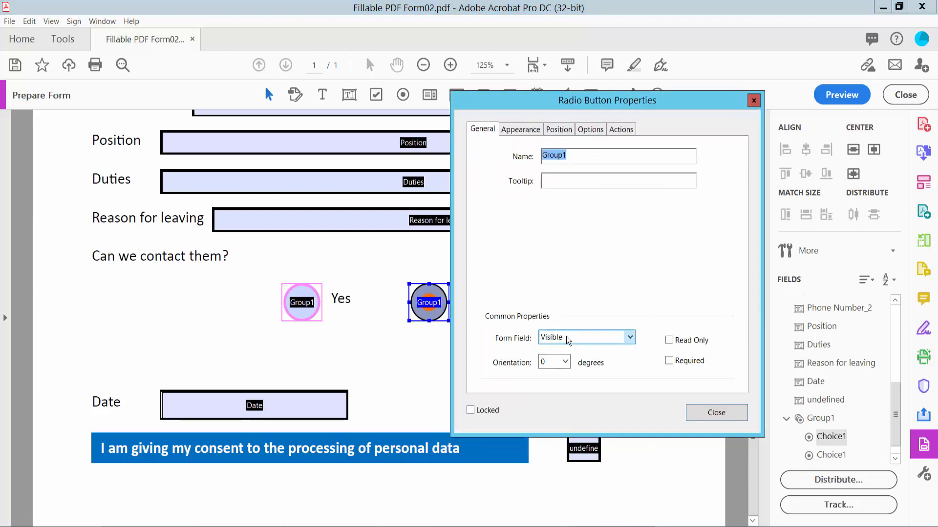
{"action": "left_click", "coordinate": [716, 412]}
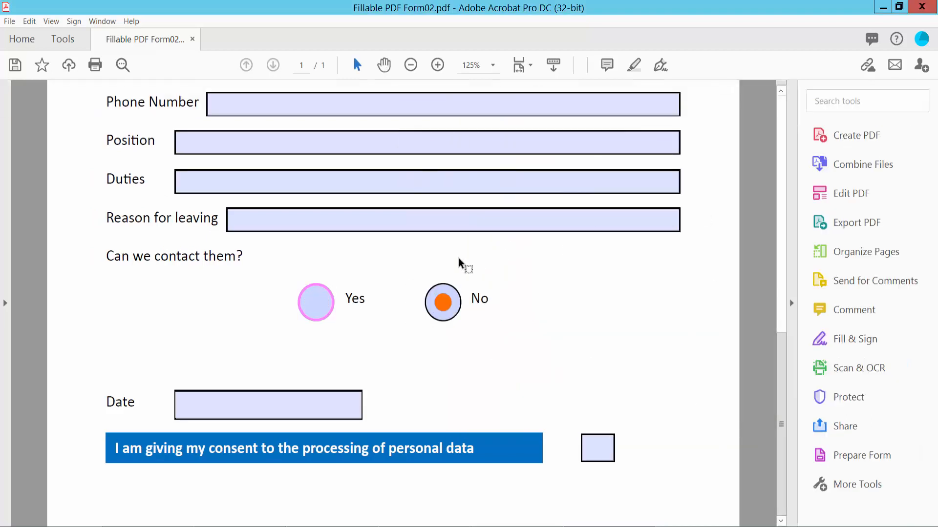
Step: Select Yes so No clears, then go to the File menu to save the form
{"action": "left_click", "coordinate": [314, 303]}
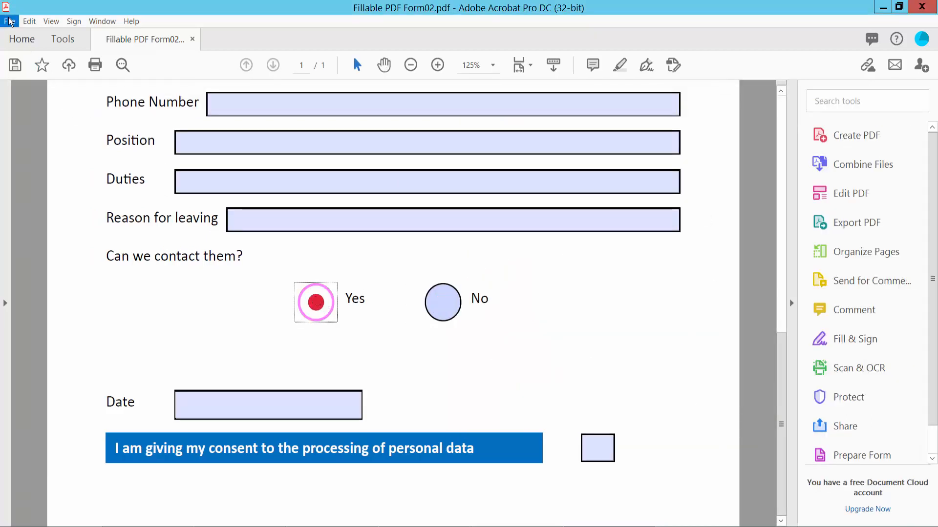
{"action": "left_click", "coordinate": [9, 21]}
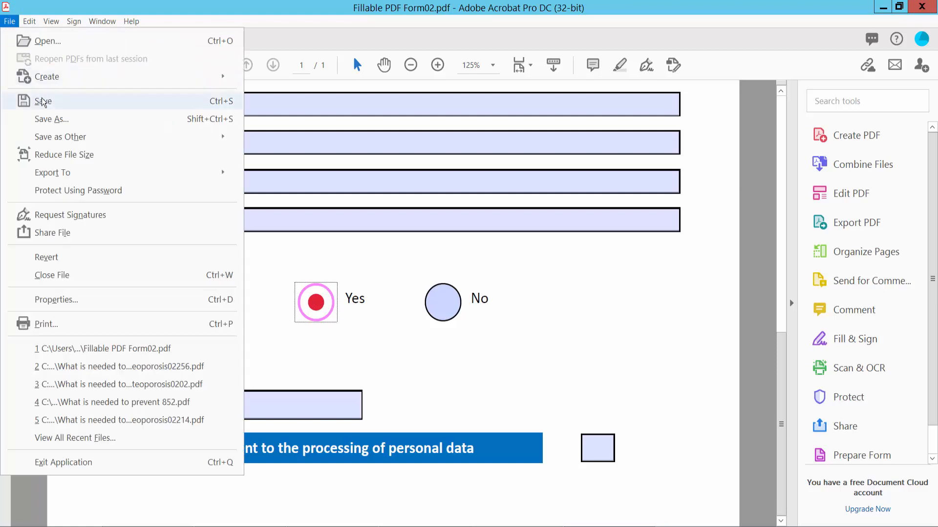
{"action": "mouse_move", "coordinate": [387, 349]}
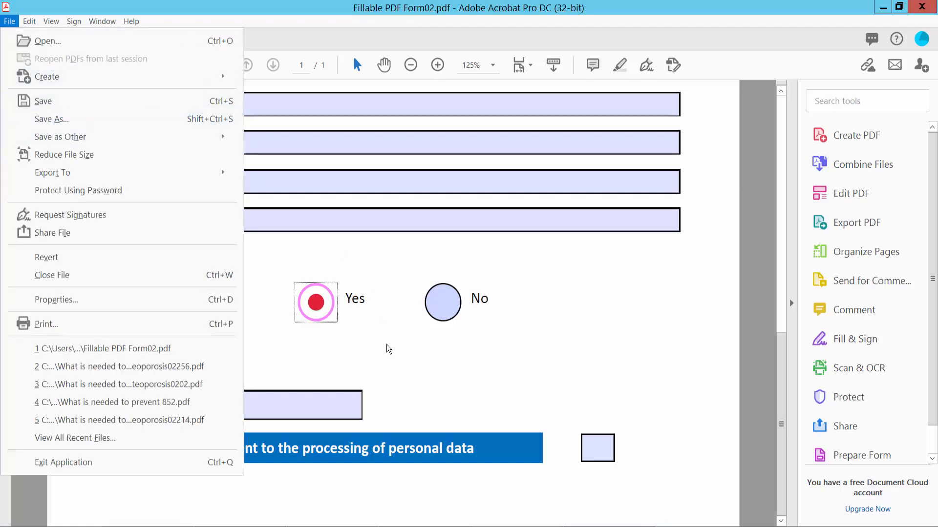